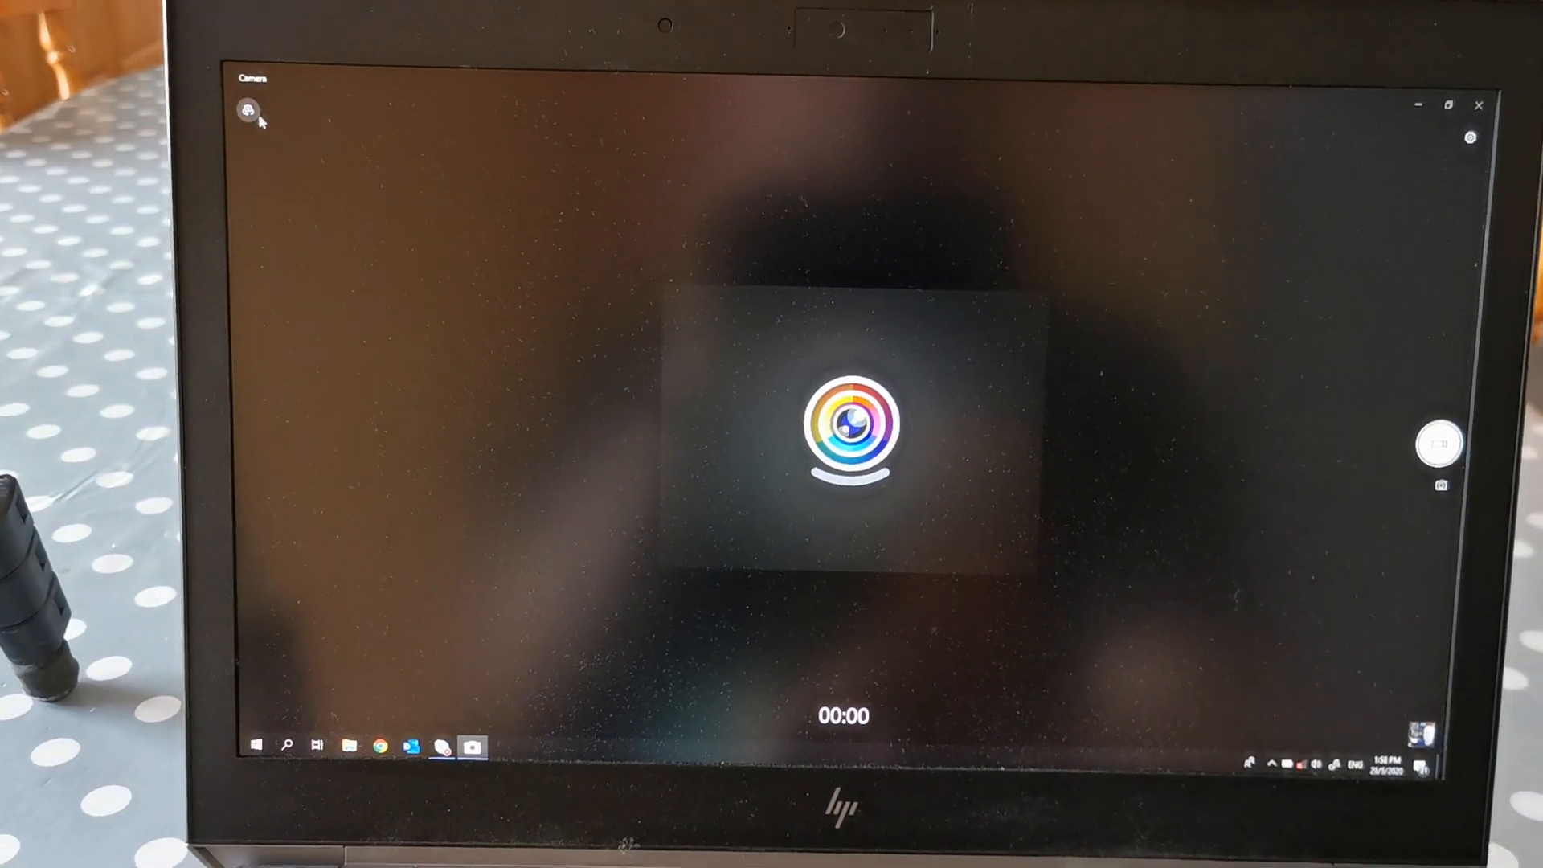
mouse_move(249, 111)
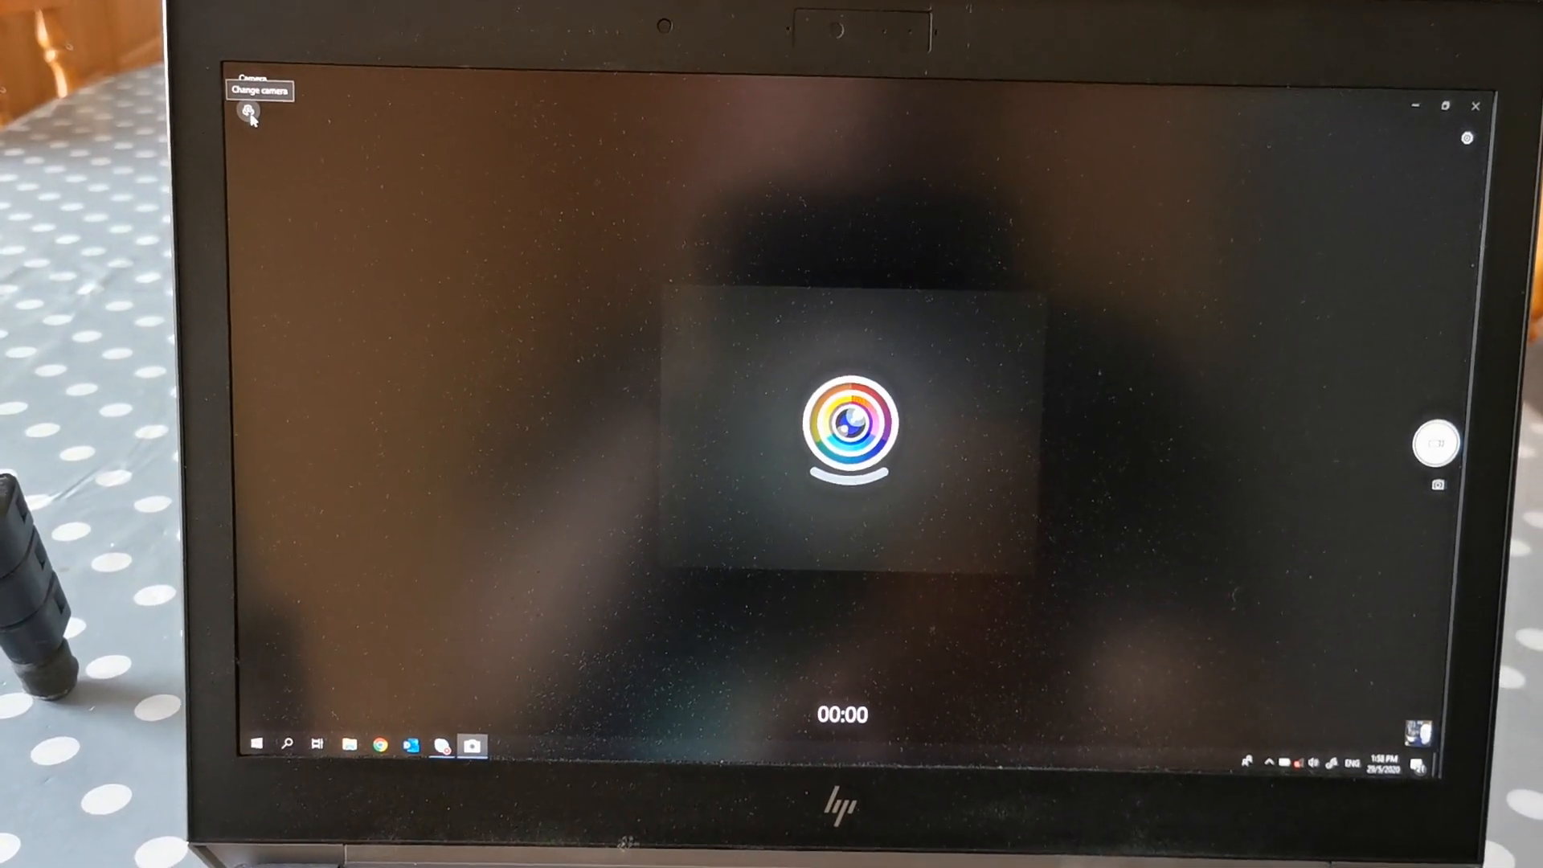